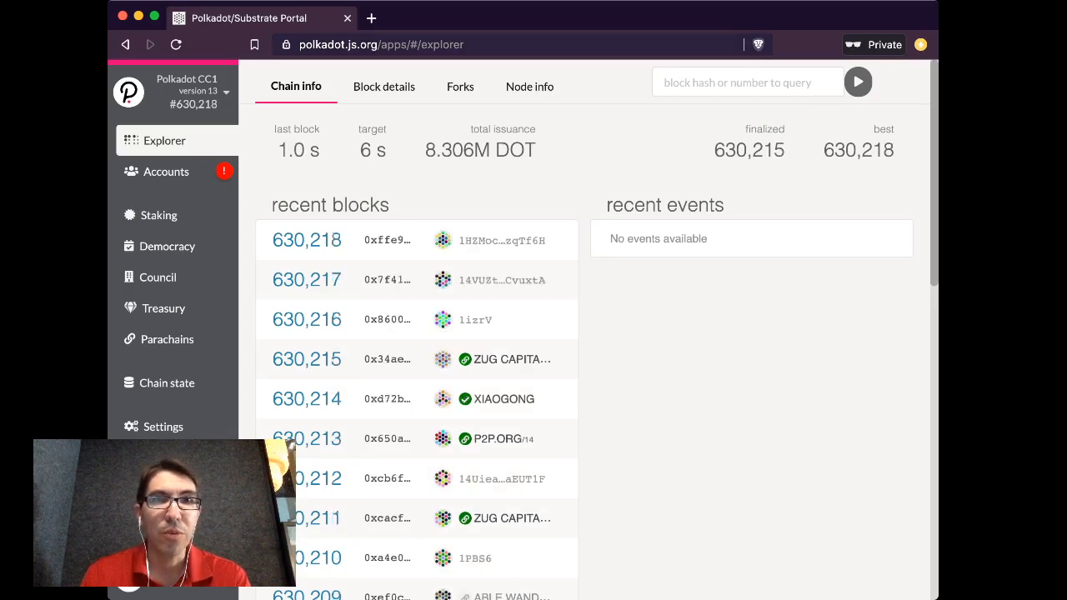
Reload the portal and bring up the network chooser listing live networks from the Polkadot CC1 logo.
{"action": "left_click", "coordinate": [522, 44]}
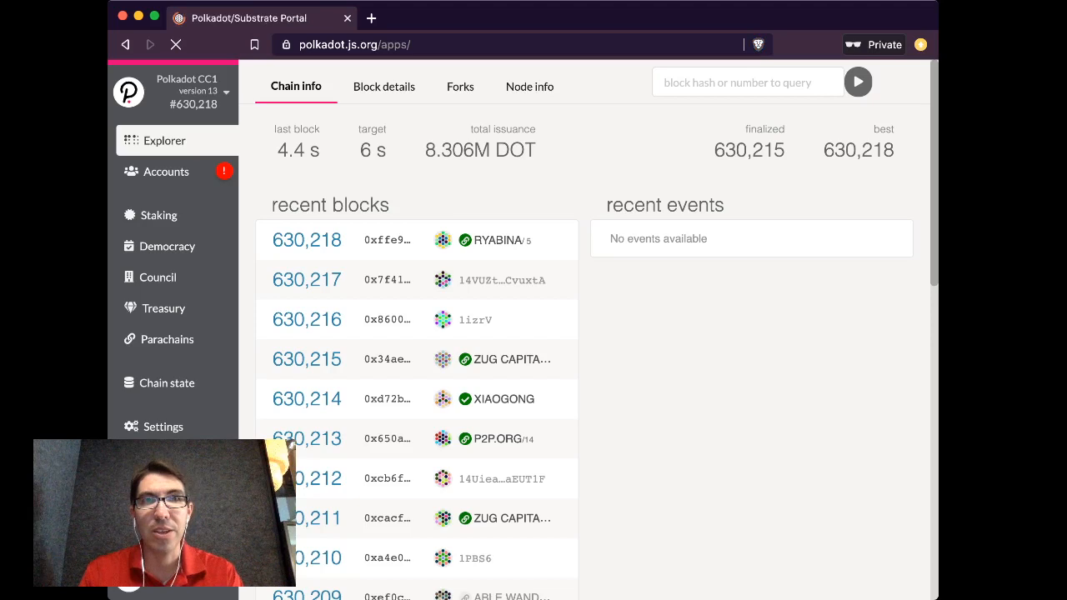
{"action": "left_click", "coordinate": [176, 44]}
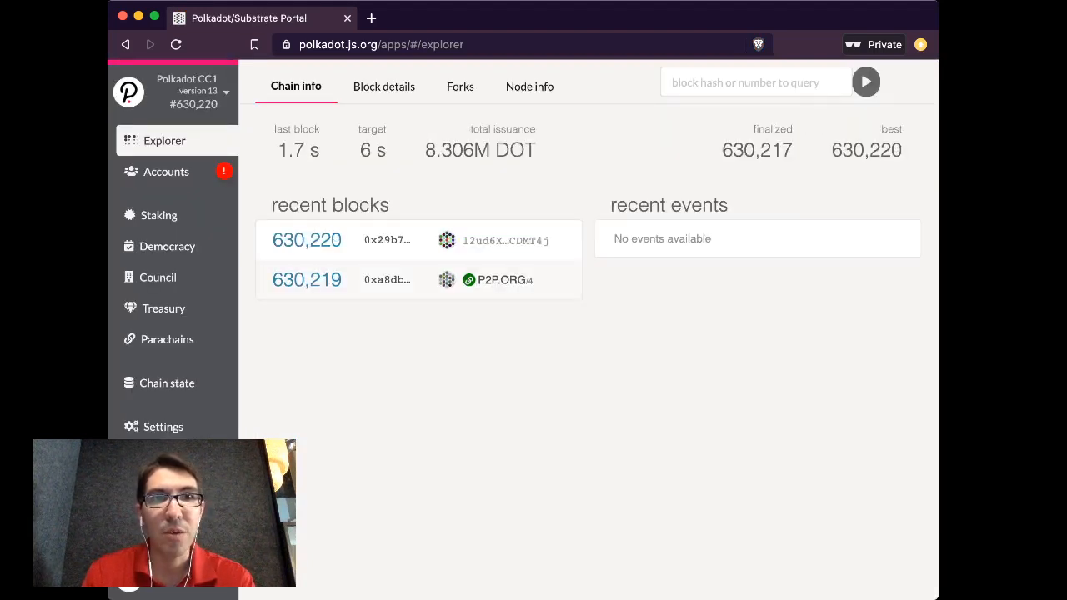
{"action": "left_click", "coordinate": [200, 92]}
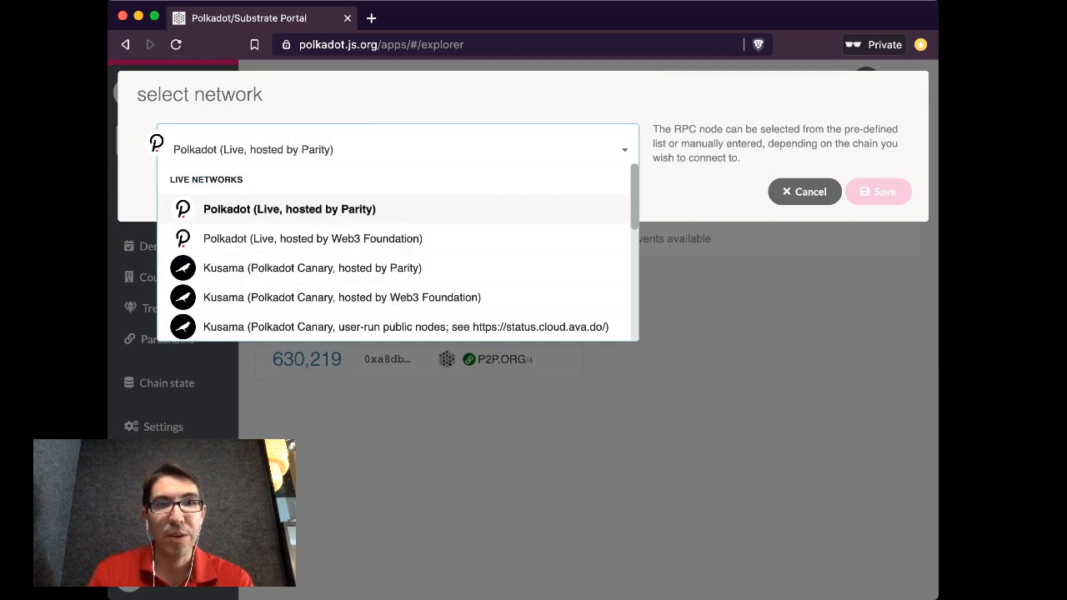
Collapse the network list and cancel, staying on the Polkadot CC1 explorer.
{"action": "left_click", "coordinate": [289, 208]}
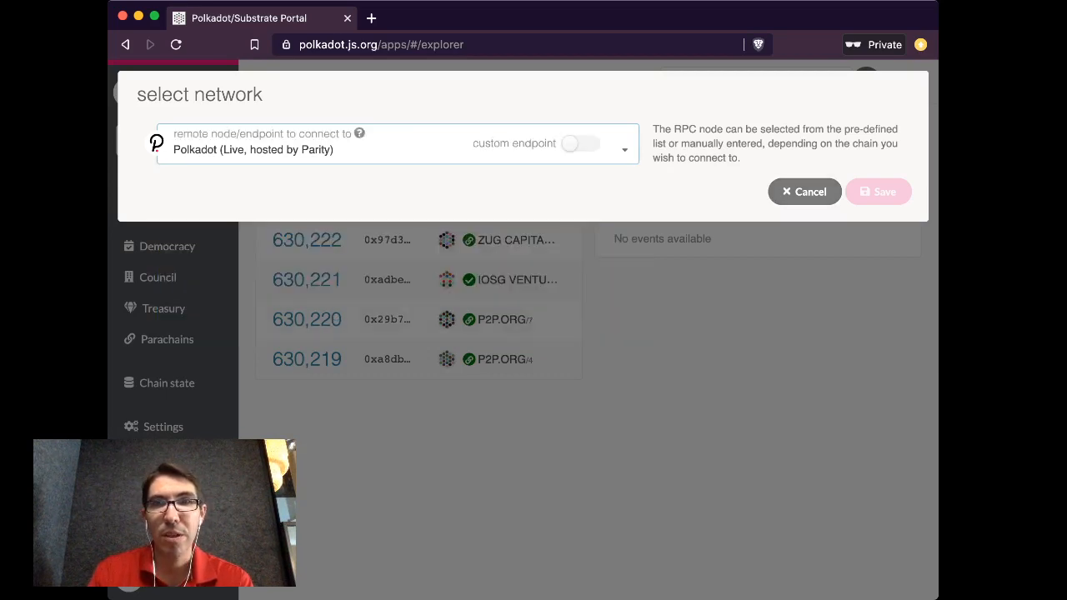
{"action": "left_click", "coordinate": [804, 192]}
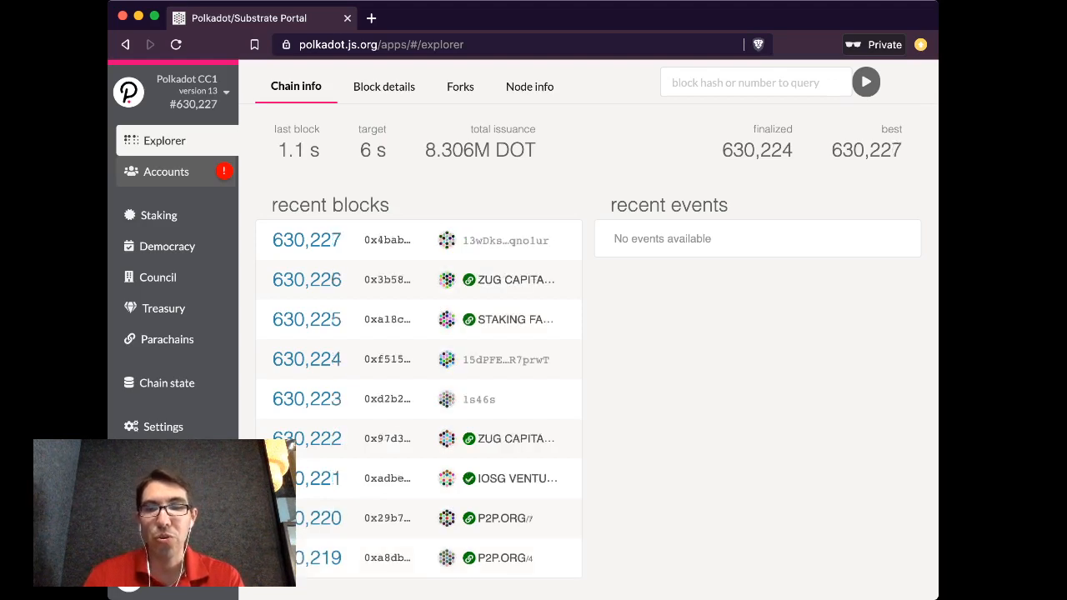
Go to the Accounts page, which lists no accounts yet.
{"action": "left_click", "coordinate": [166, 172]}
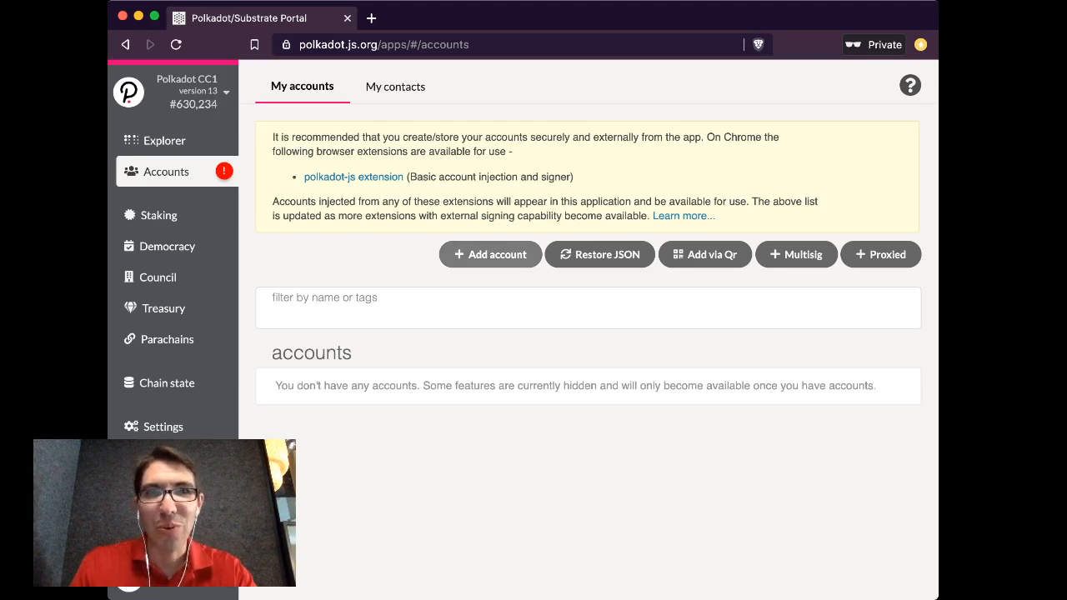
Add a seed-based account named TEST CLAIM DOTS with a password and save it, reaching the backup notice.
{"action": "left_click", "coordinate": [491, 254]}
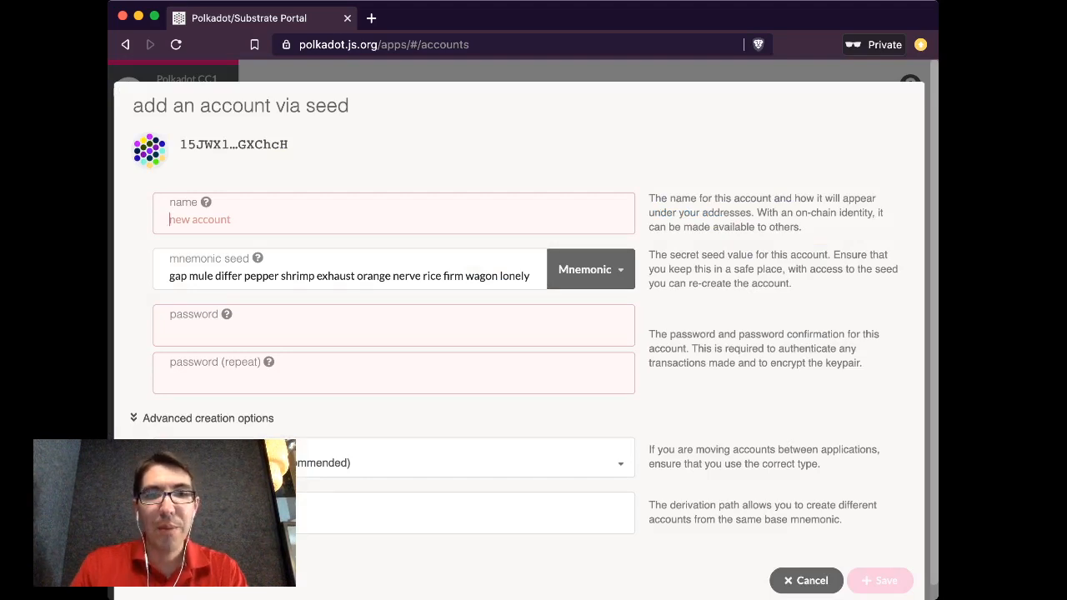
{"action": "type", "text": "TEST DOTS"}
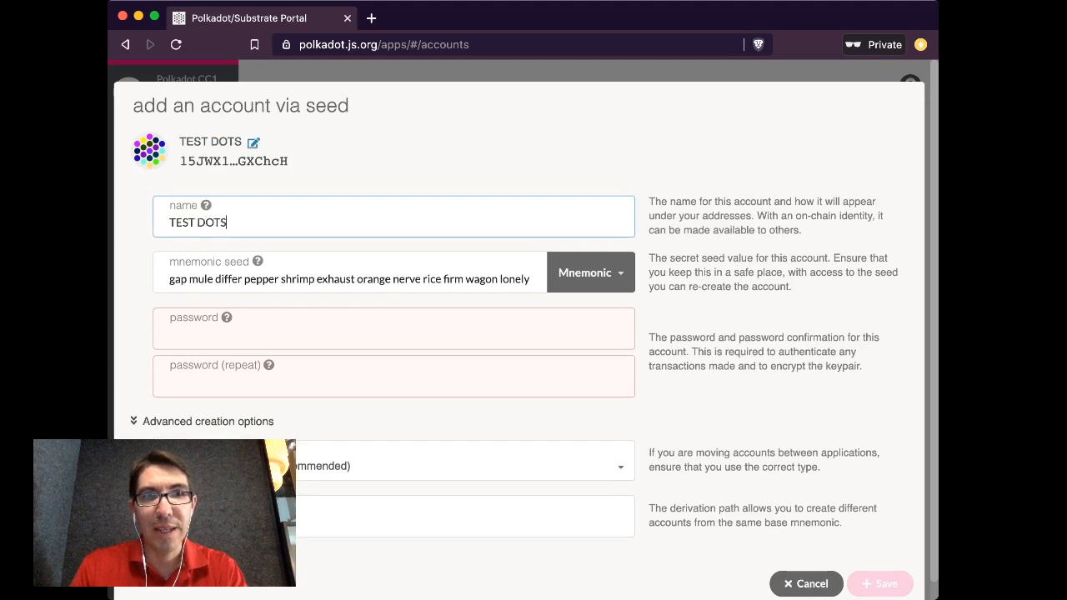
{"action": "type", "text": "2"}
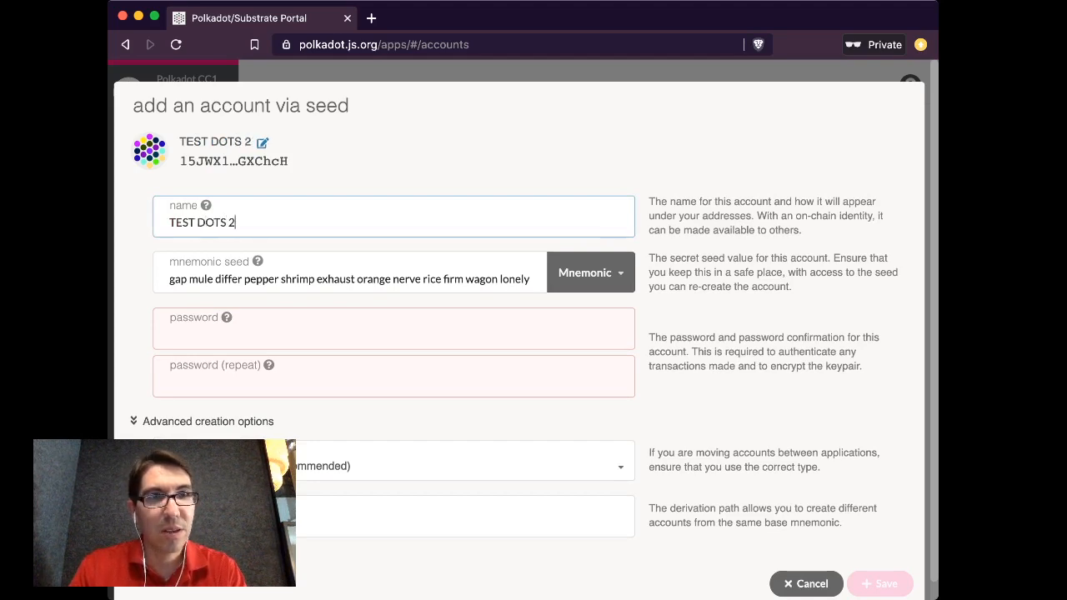
{"action": "key", "text": "Backspace"}
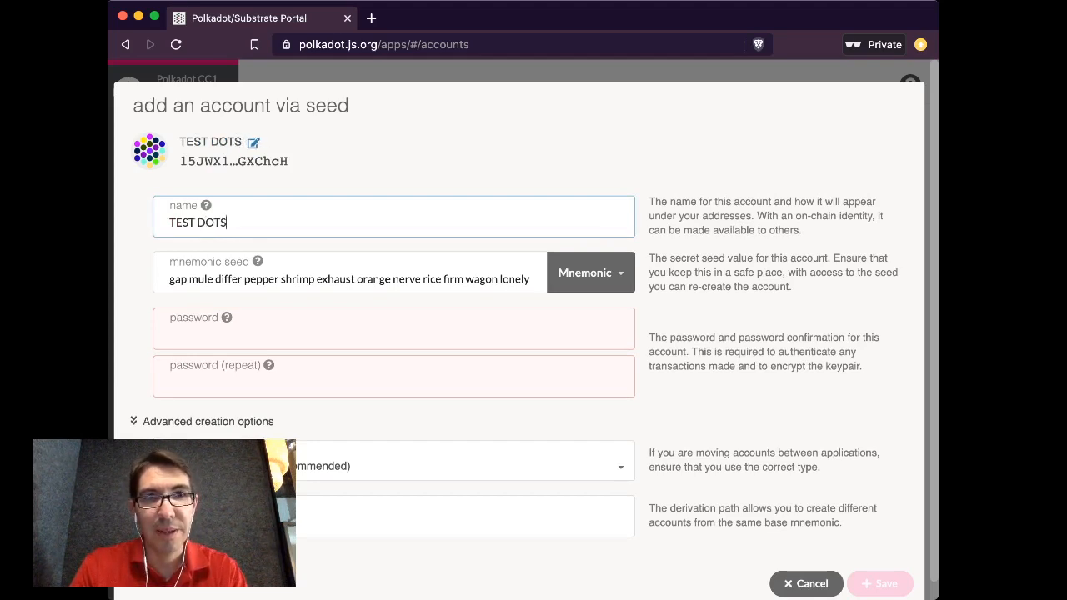
{"action": "type", "text": "CLAIM"}
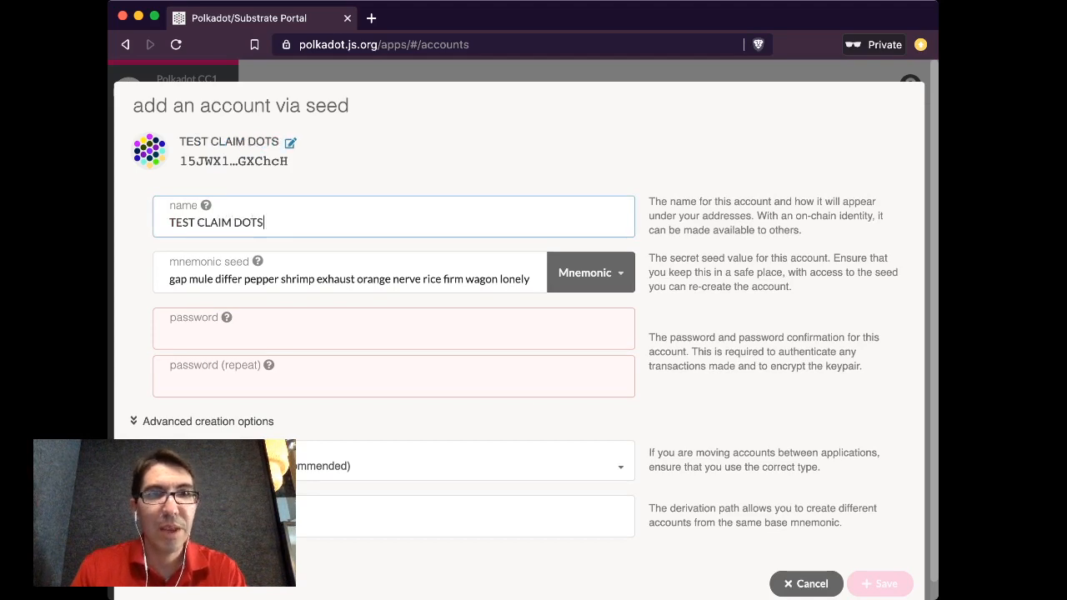
{"action": "left_click", "coordinate": [393, 329]}
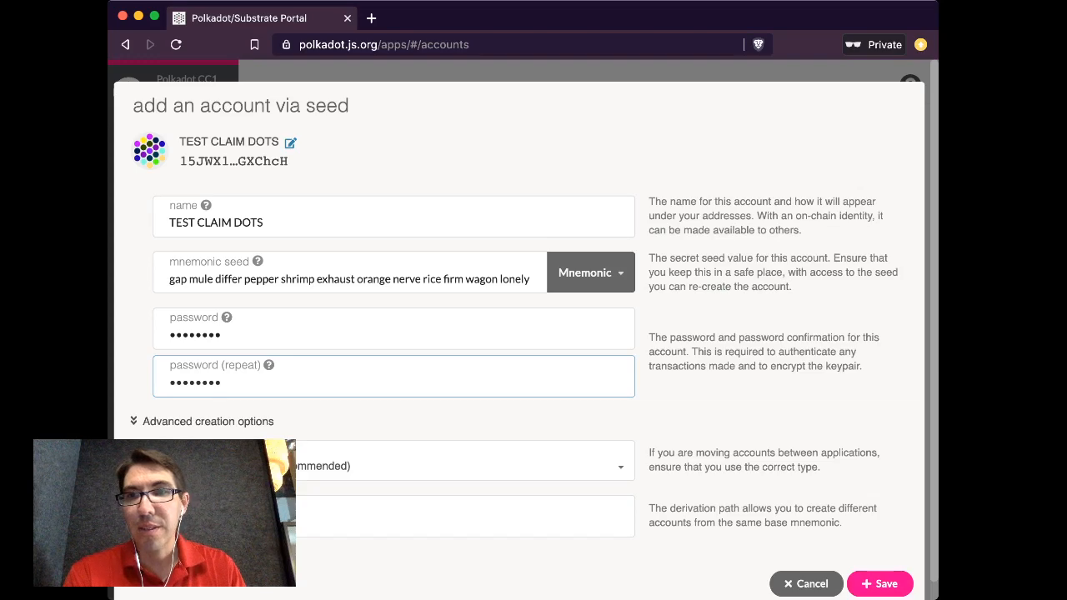
{"action": "left_click", "coordinate": [880, 583]}
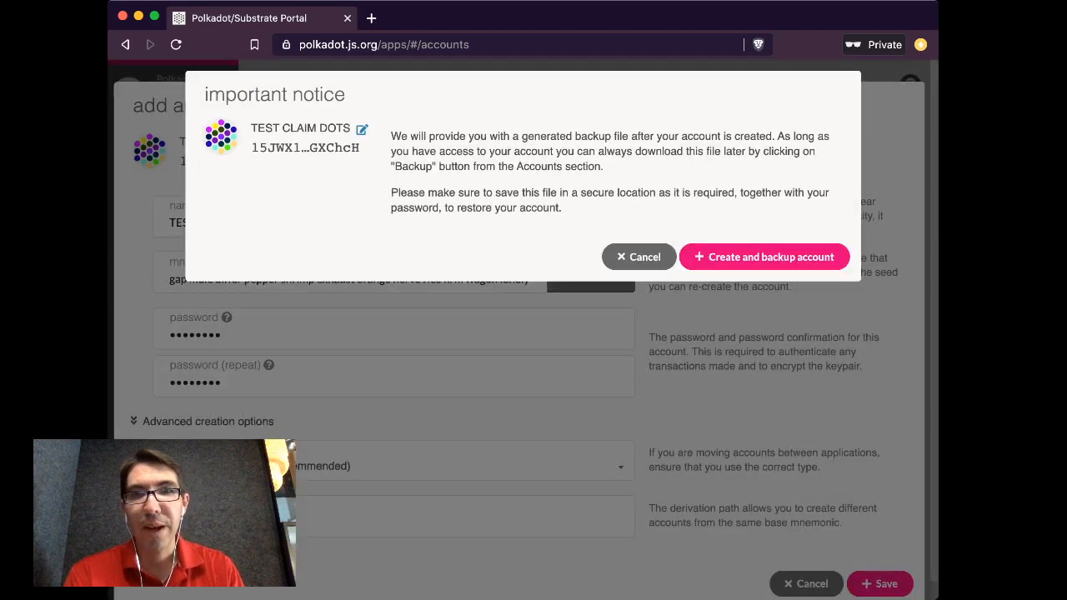
Create and back up TEST CLAIM DOTS, dismiss the notification, and go to the Claim Tokens page.
{"action": "left_click", "coordinate": [764, 257]}
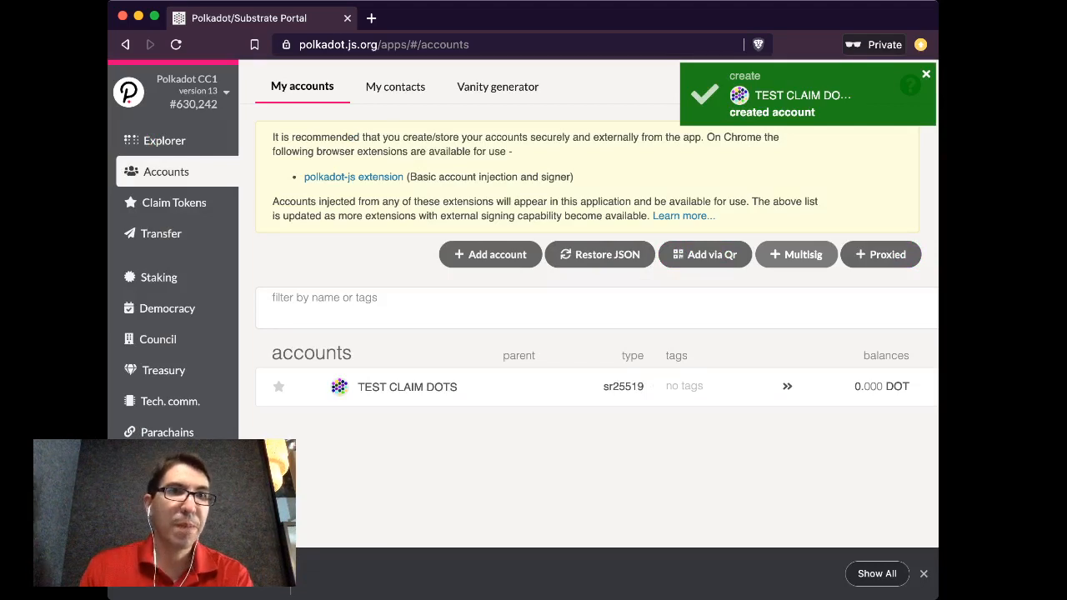
{"action": "left_click", "coordinate": [926, 74]}
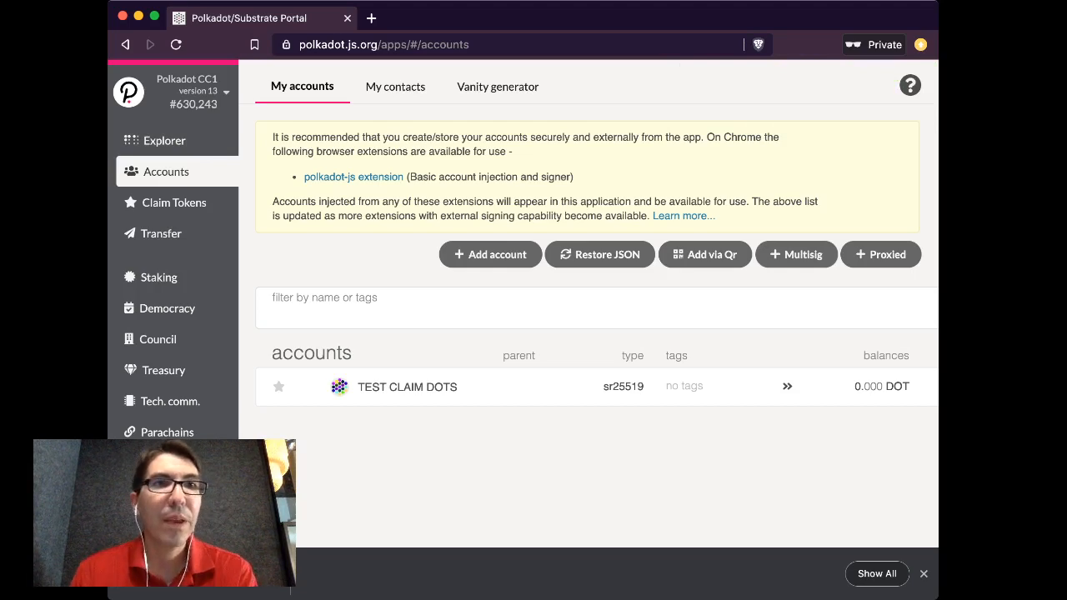
{"action": "left_click", "coordinate": [175, 203]}
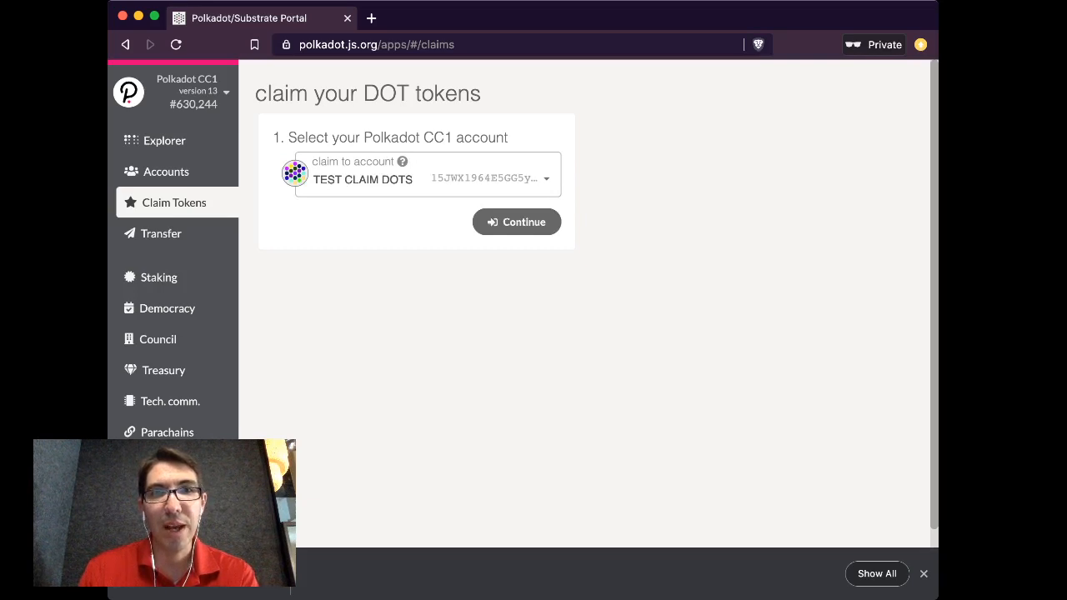
{"action": "left_click", "coordinate": [517, 221]}
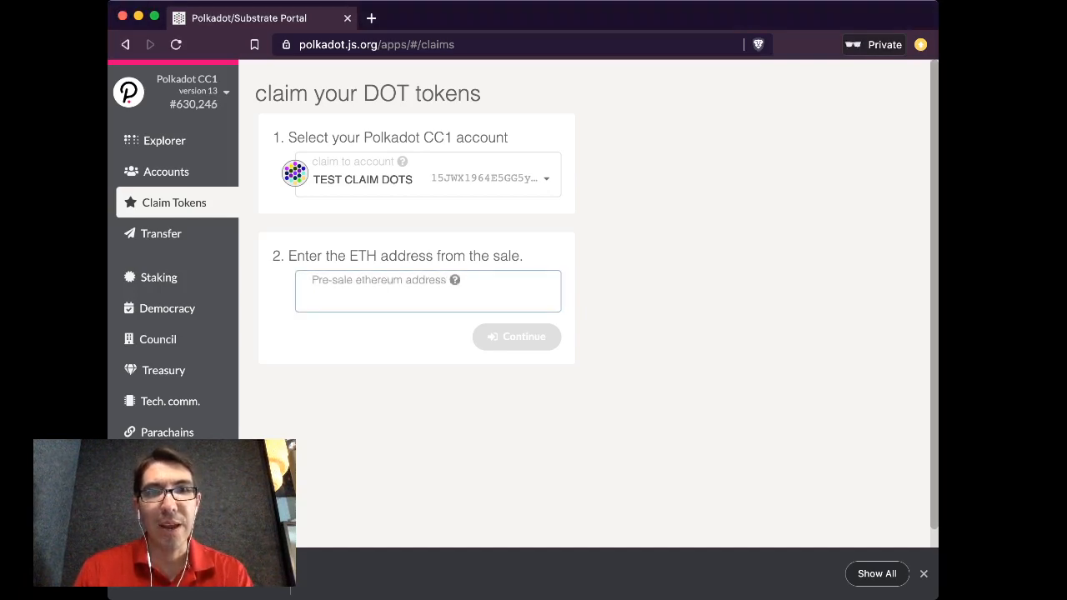
{"action": "type", "text": "0x5D316315108C6851F42f52947919CB60Cc9"}
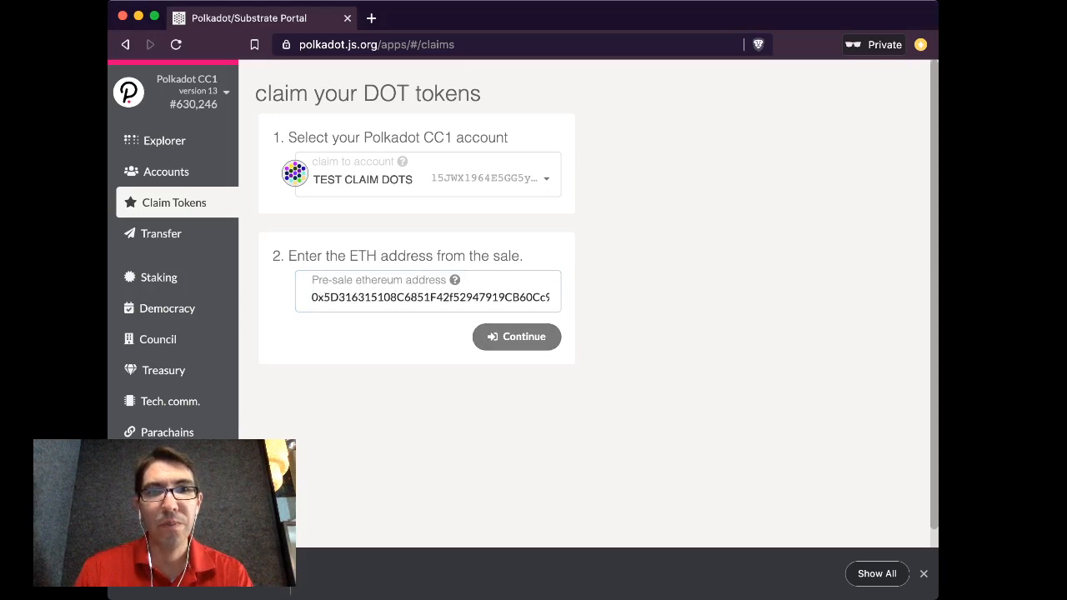
{"action": "left_click", "coordinate": [517, 337]}
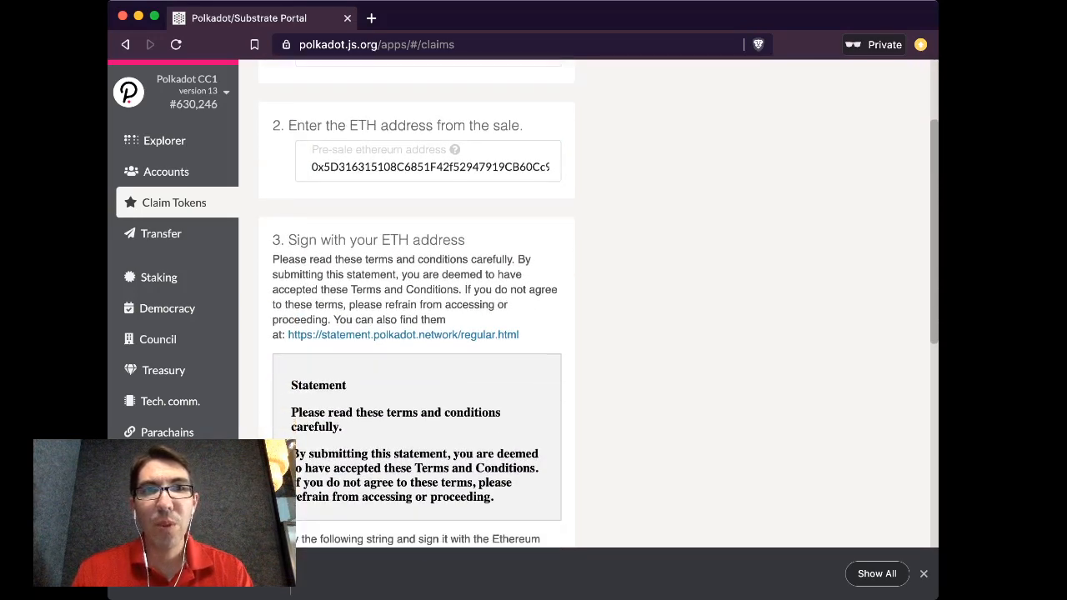
Scroll through the pre-sale terms statement to read it in full.
{"action": "scroll", "scroll_direction": "down", "scroll_amount": 3}
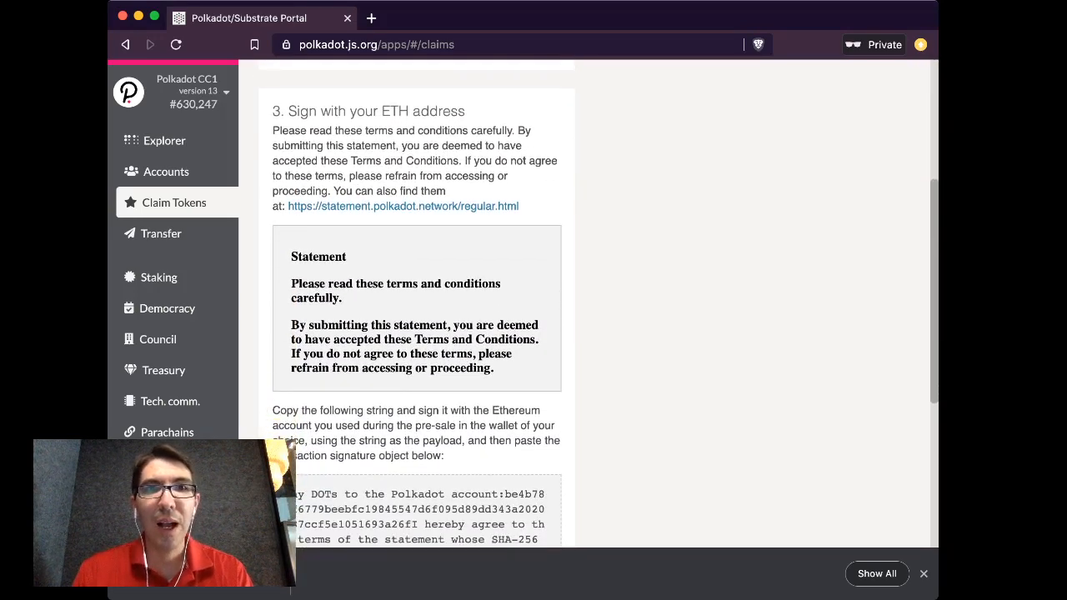
{"action": "scroll", "scroll_direction": "down", "scroll_amount": 3}
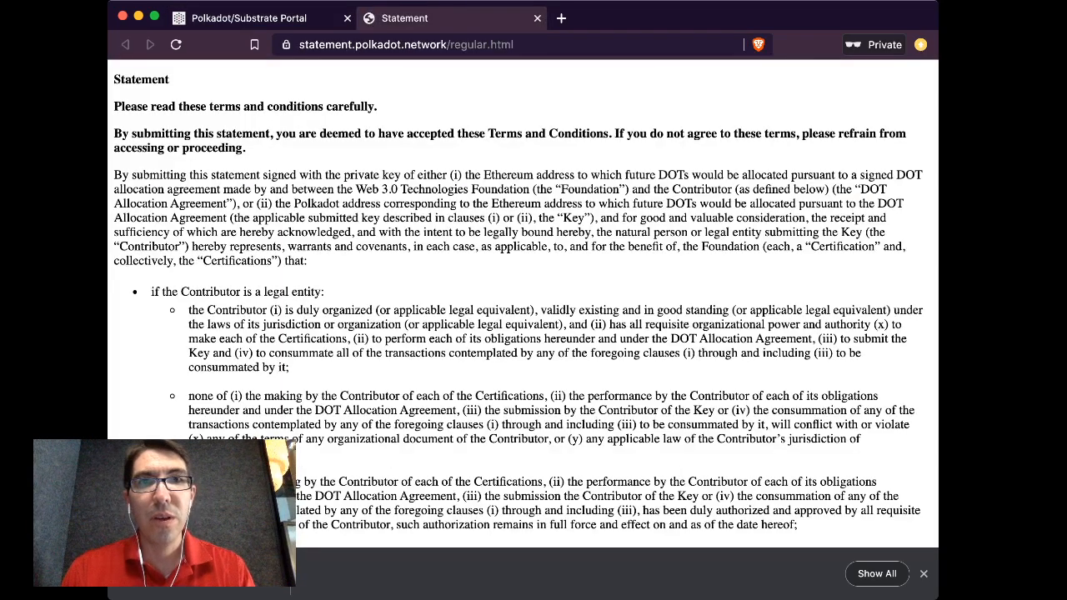
{"action": "scroll", "scroll_direction": "down", "scroll_amount": 3}
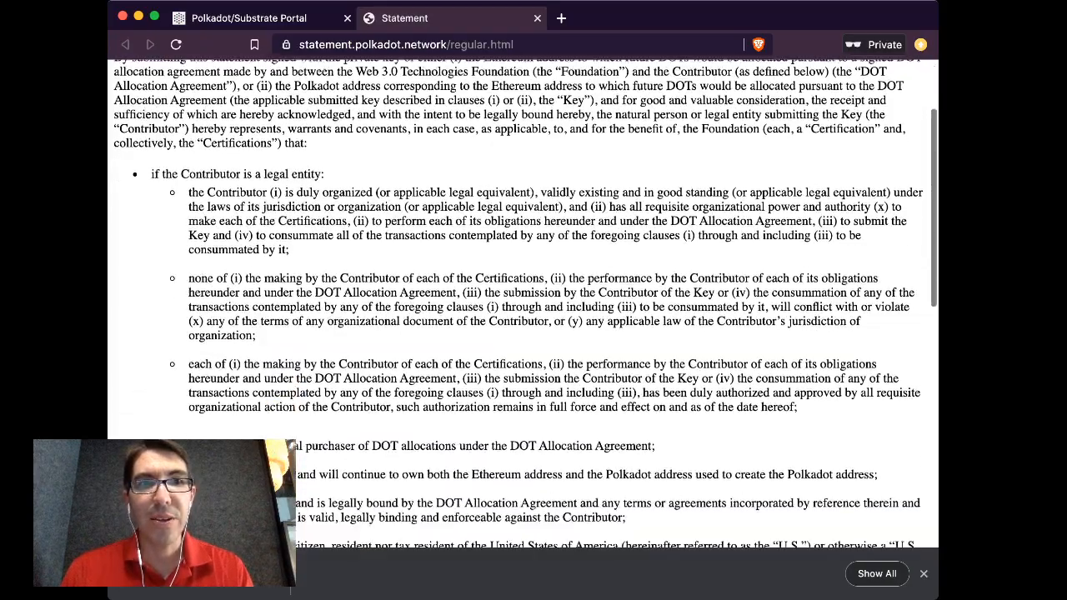
{"action": "scroll", "scroll_direction": "down", "scroll_amount": 3}
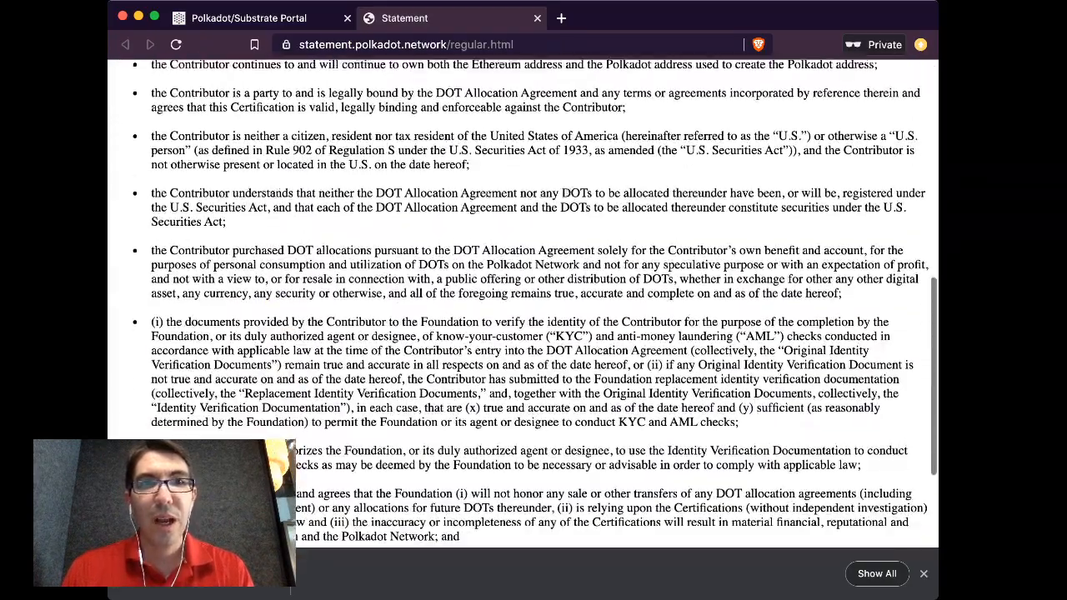
{"action": "scroll", "scroll_direction": "down", "scroll_amount": 3}
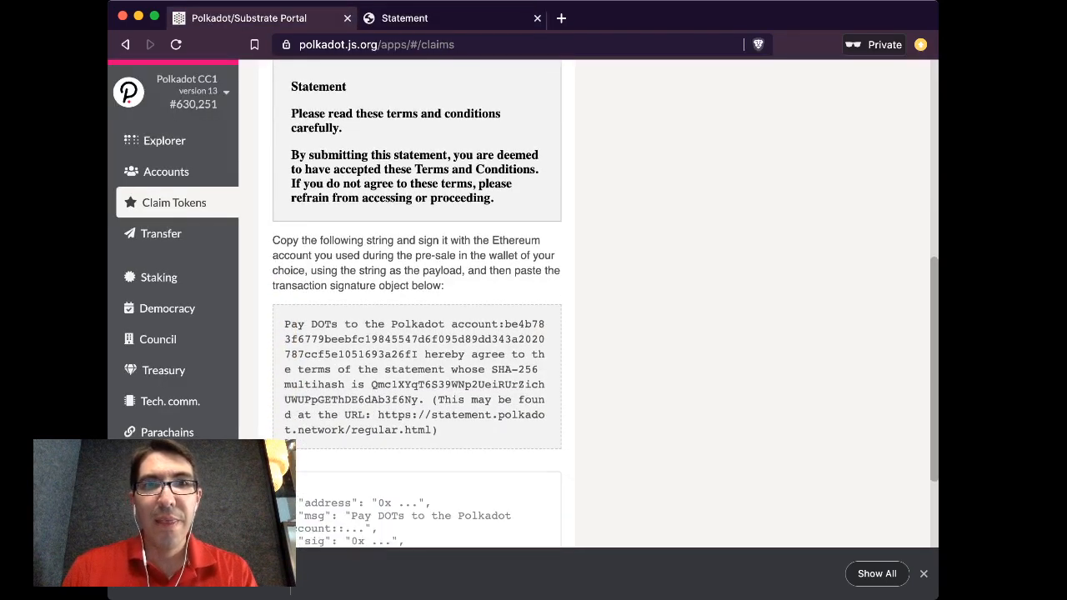
Copy the 'Pay DOTs to the Polkadot account…' statement string and review the account and ETH address fields.
{"action": "scroll", "scroll_direction": "down", "scroll_amount": 3}
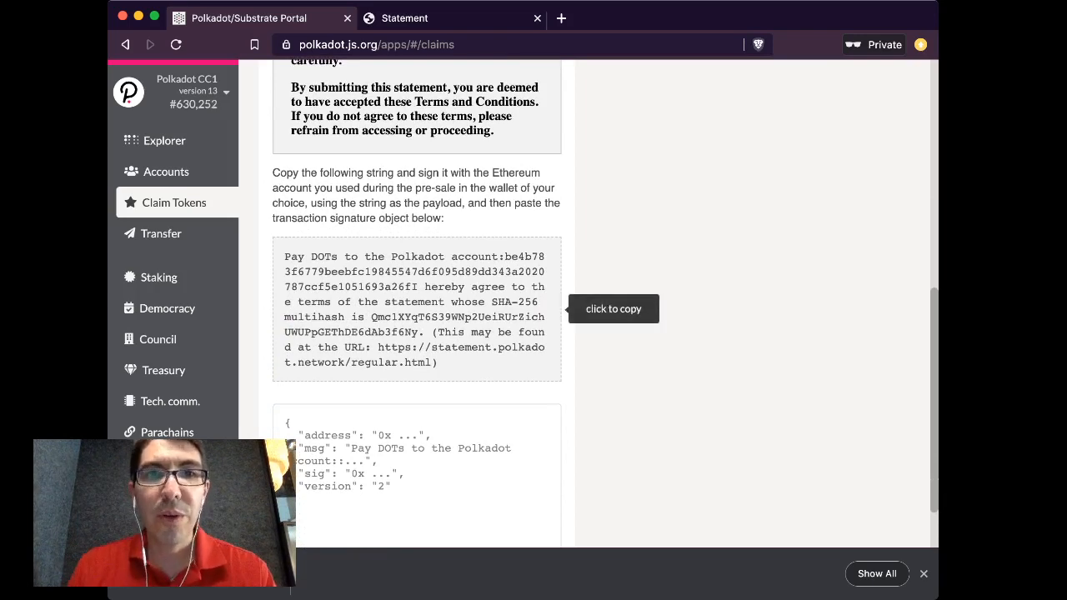
{"action": "left_click", "coordinate": [613, 309]}
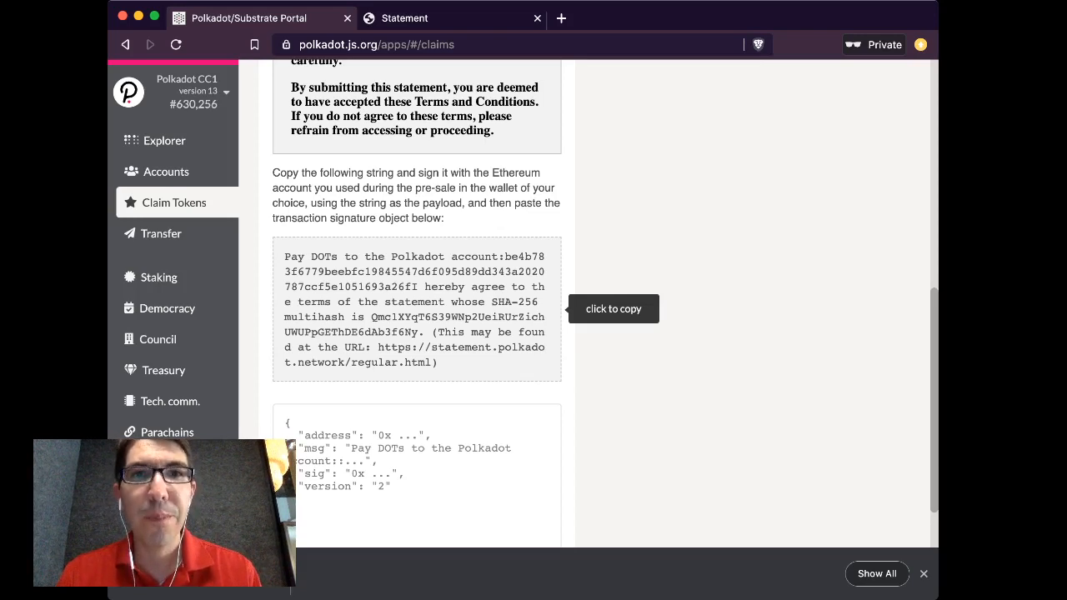
{"action": "scroll", "scroll_direction": "up", "scroll_amount": 3}
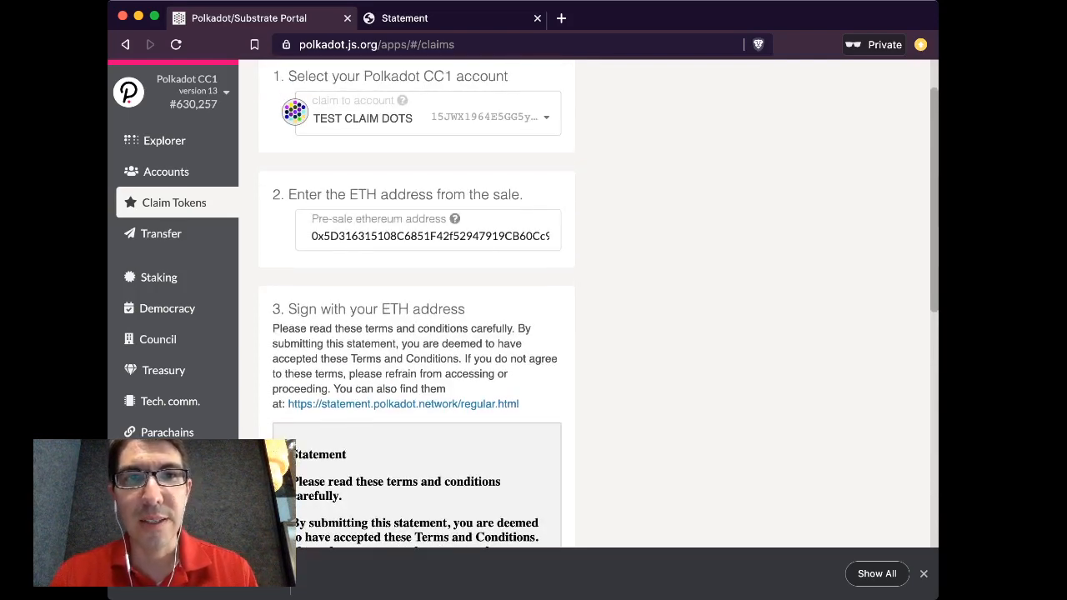
{"action": "scroll", "scroll_direction": "down", "scroll_amount": 3}
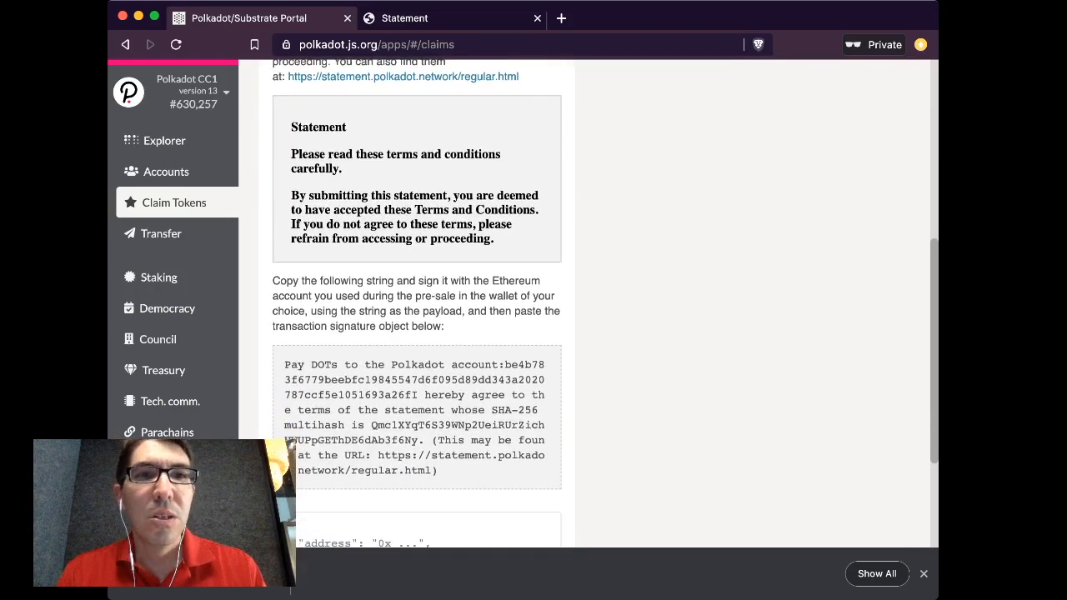
{"action": "scroll", "scroll_direction": "down", "scroll_amount": 3}
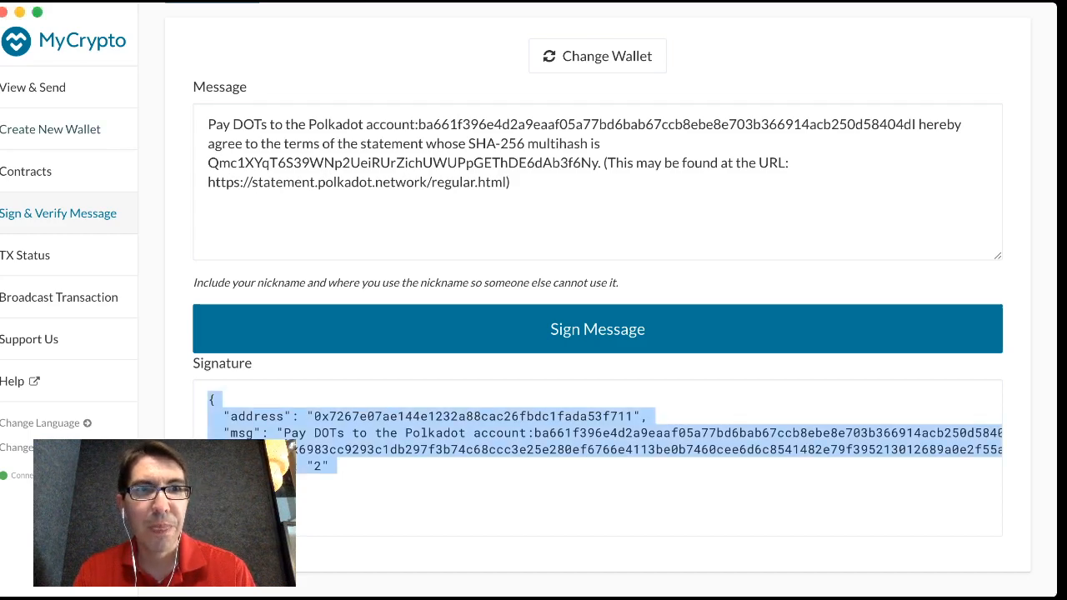
Change wallet and confirm logout so MyCrypto shows the wallet access choices.
{"action": "left_click", "coordinate": [597, 56]}
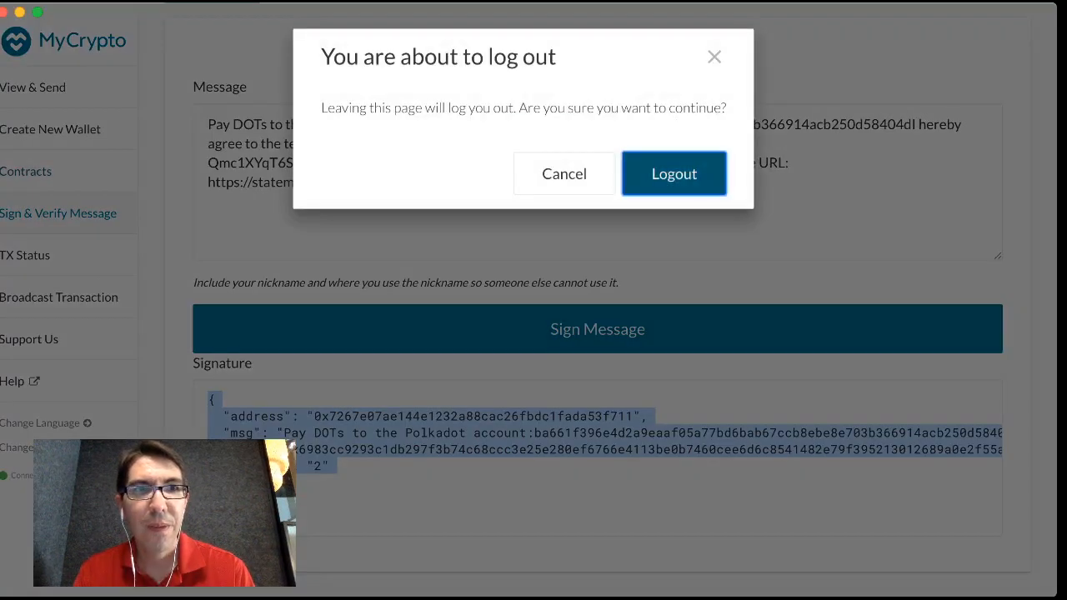
{"action": "left_click", "coordinate": [674, 173]}
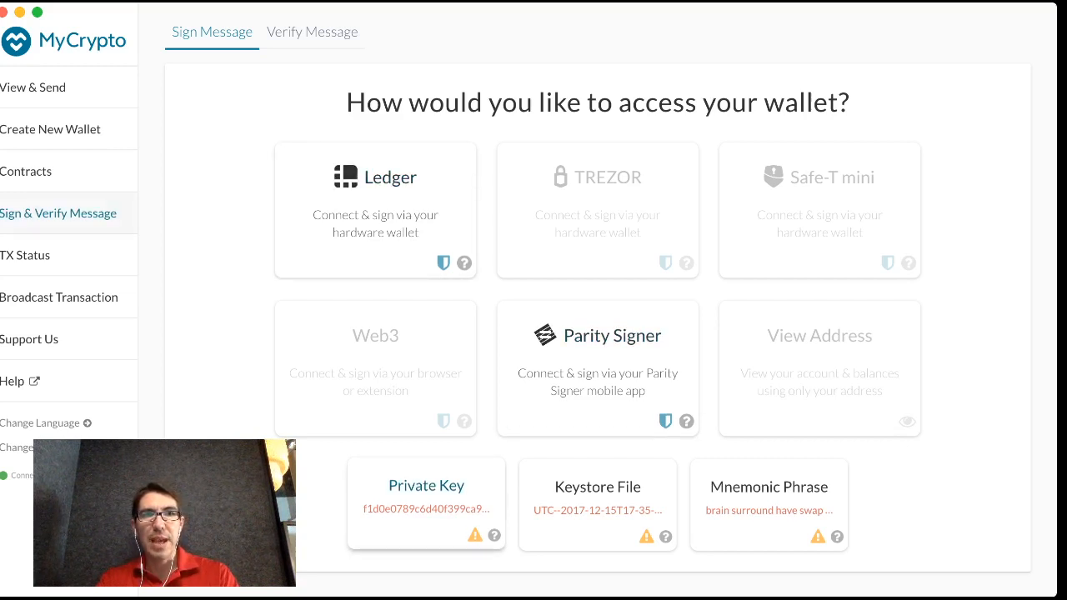
Unlock the pre-sale wallet with its private key ready for the claim statement message.
{"action": "left_click", "coordinate": [426, 505]}
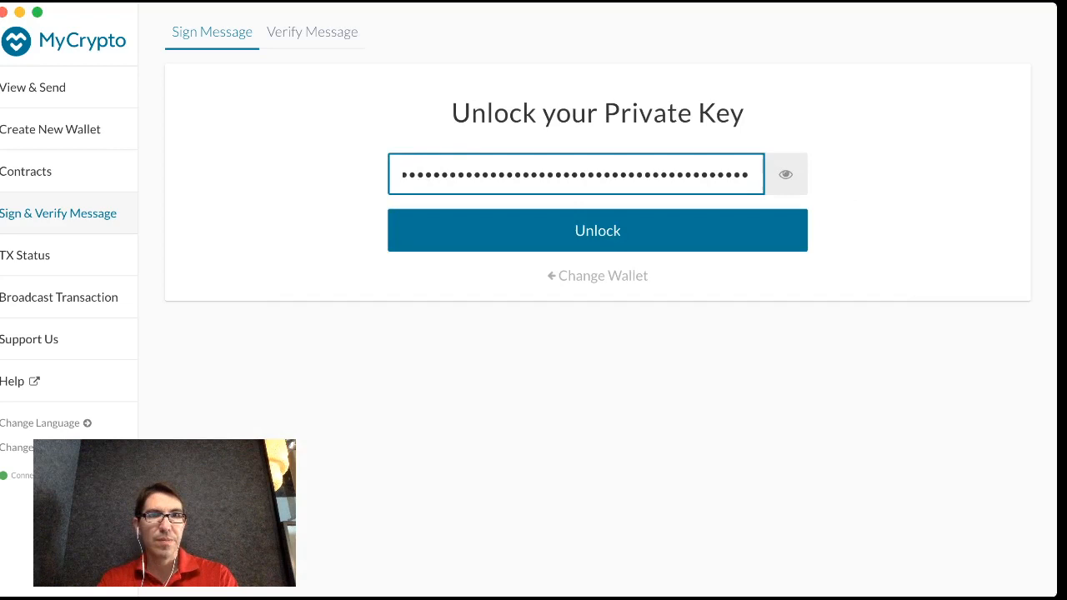
{"action": "left_click", "coordinate": [597, 230]}
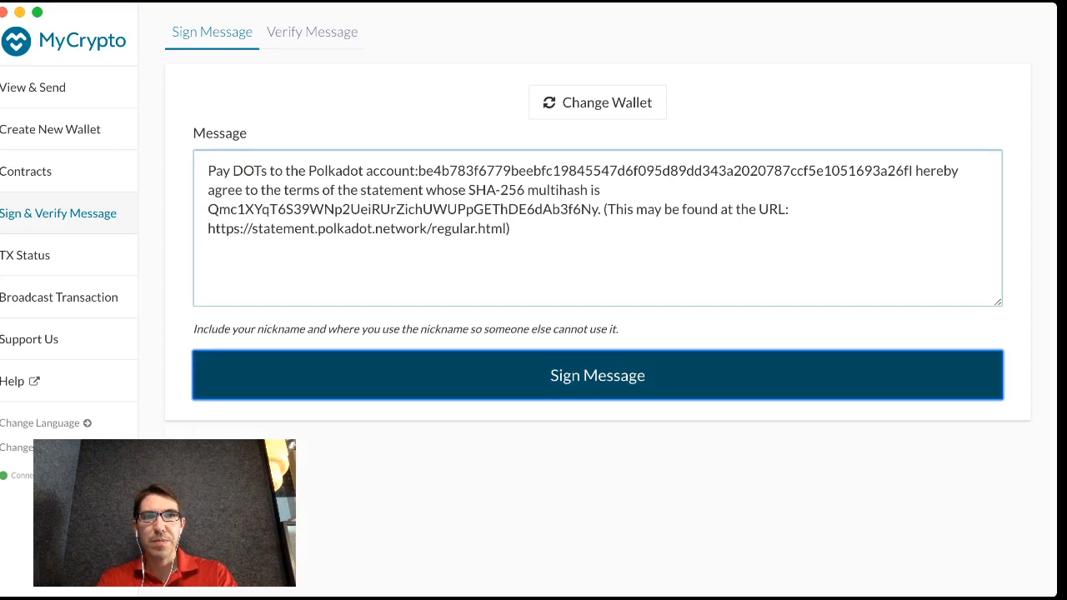
Sign the Polkadot claim statement message with the unlocked pre-sale Ethereum account.
{"action": "left_click", "coordinate": [597, 375]}
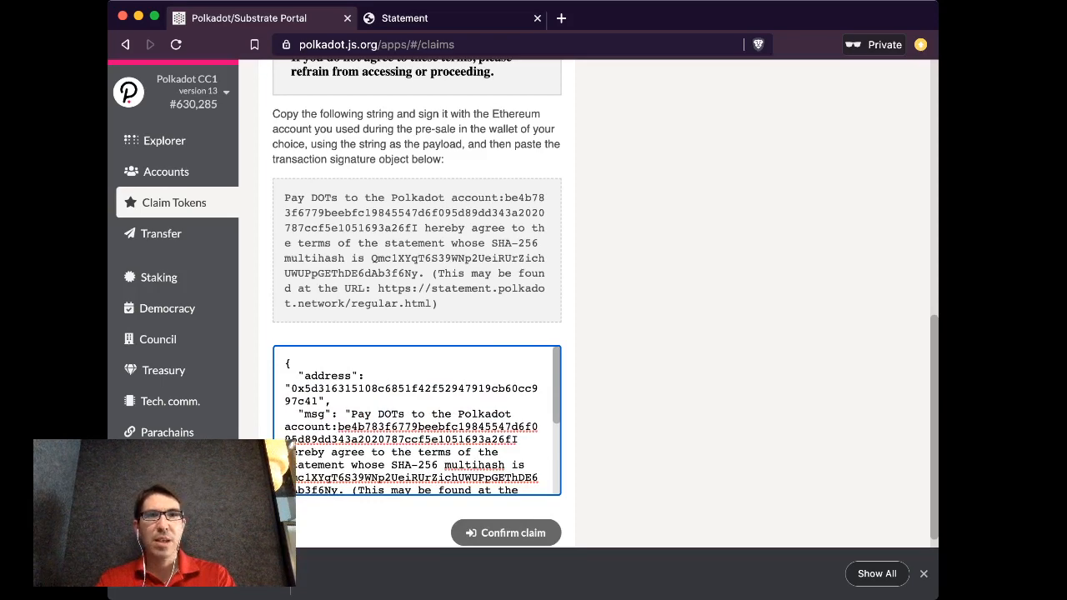
Review the pasted signature JSON showing a valid claim for 0.010 DOT.
{"action": "scroll", "scroll_direction": "down", "scroll_amount": 3}
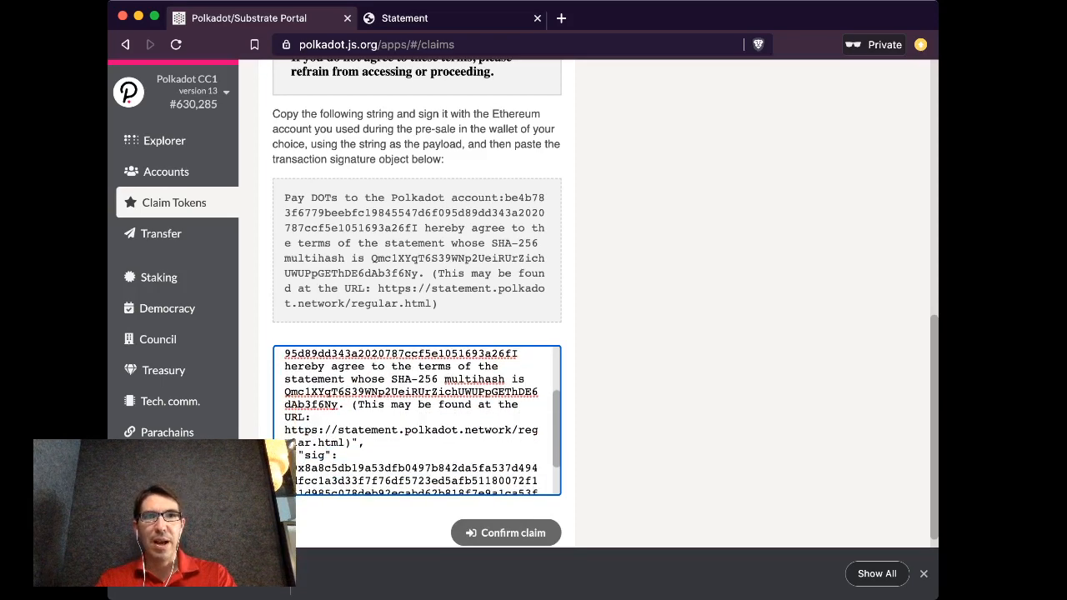
{"action": "scroll", "scroll_direction": "down", "scroll_amount": 3}
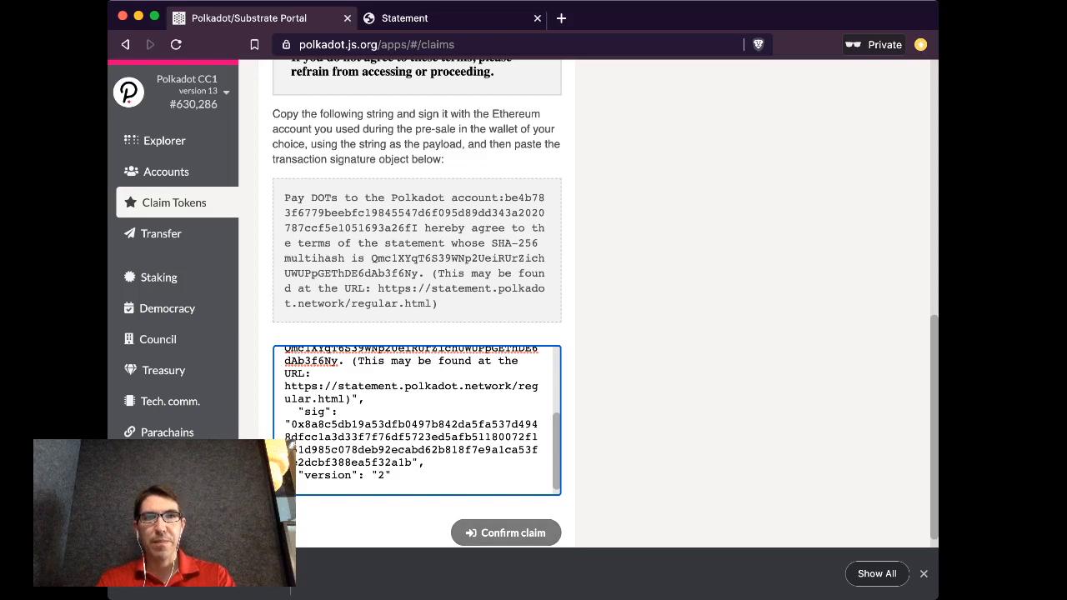
{"action": "scroll", "scroll_direction": "up", "scroll_amount": 3}
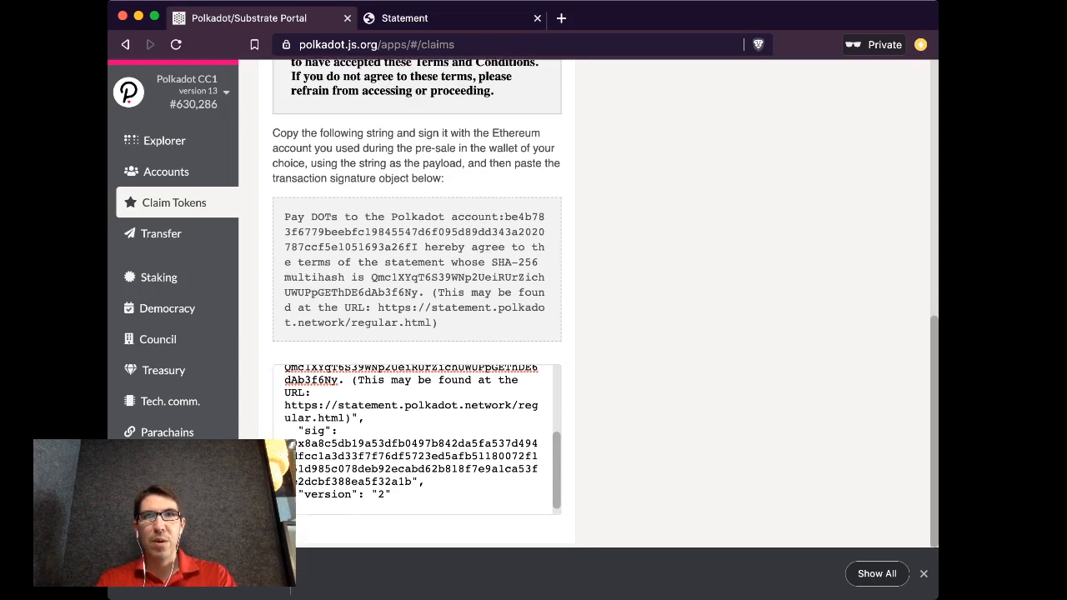
{"action": "scroll", "scroll_direction": "up", "scroll_amount": 3}
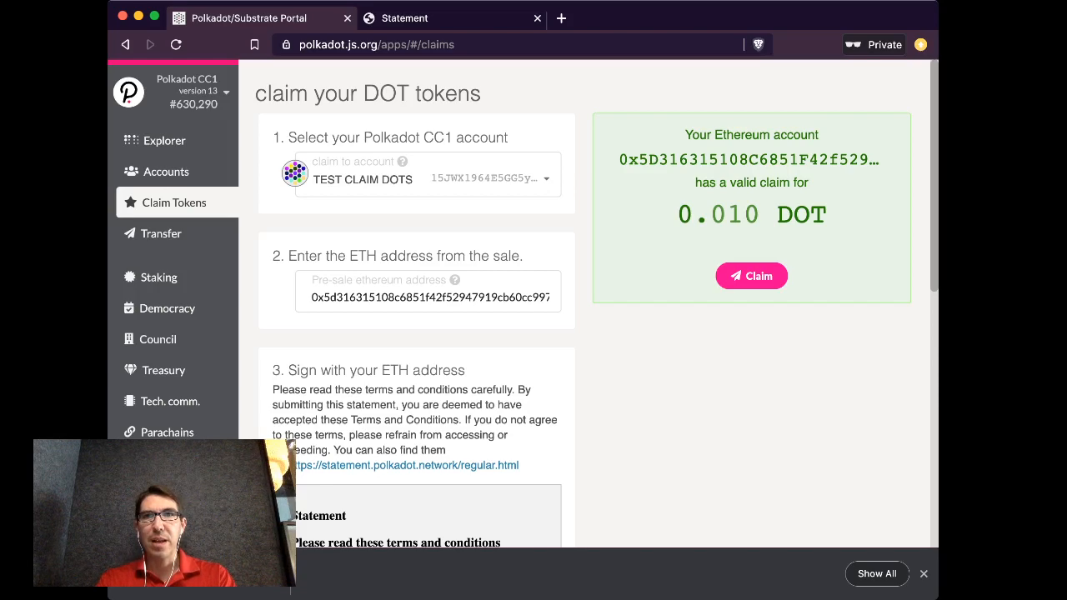
Claim the 0.010 DOT and submit the transaction so it is included in a block.
{"action": "left_click", "coordinate": [751, 276]}
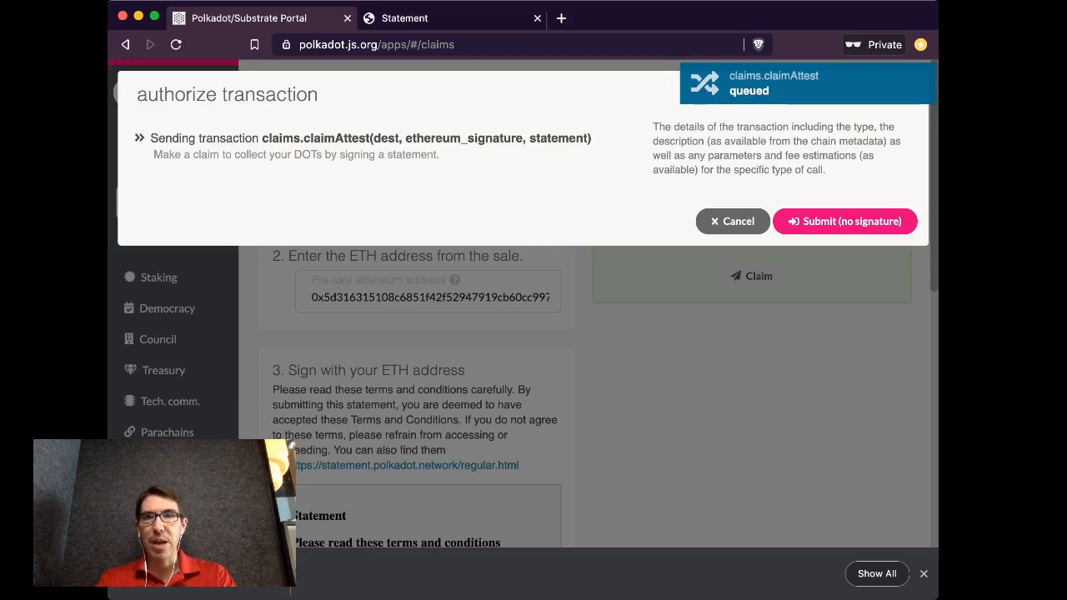
{"action": "left_click", "coordinate": [844, 221]}
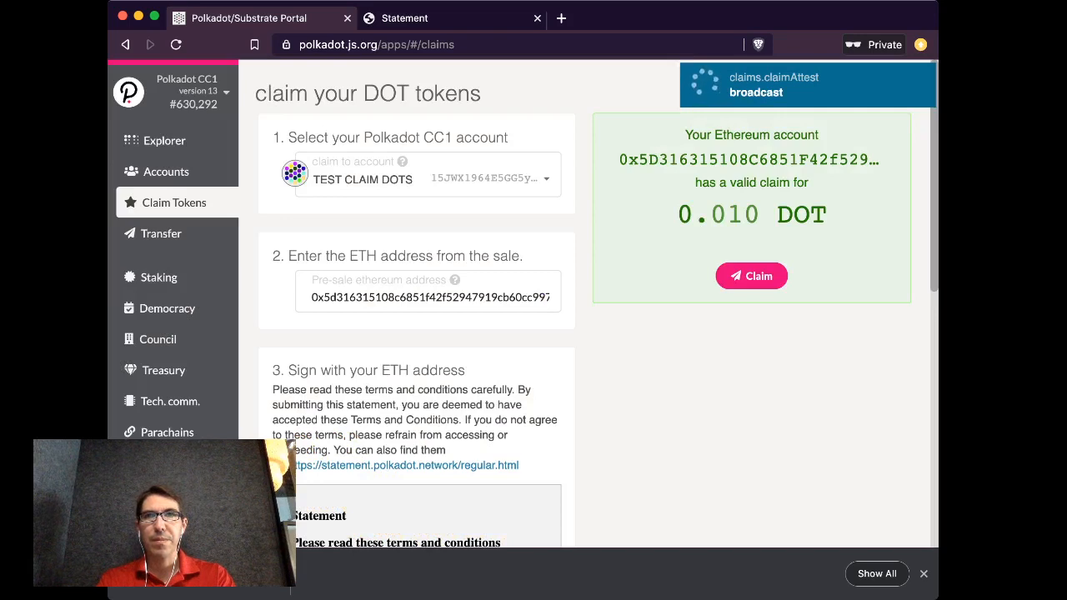
{"action": "left_click", "coordinate": [751, 277]}
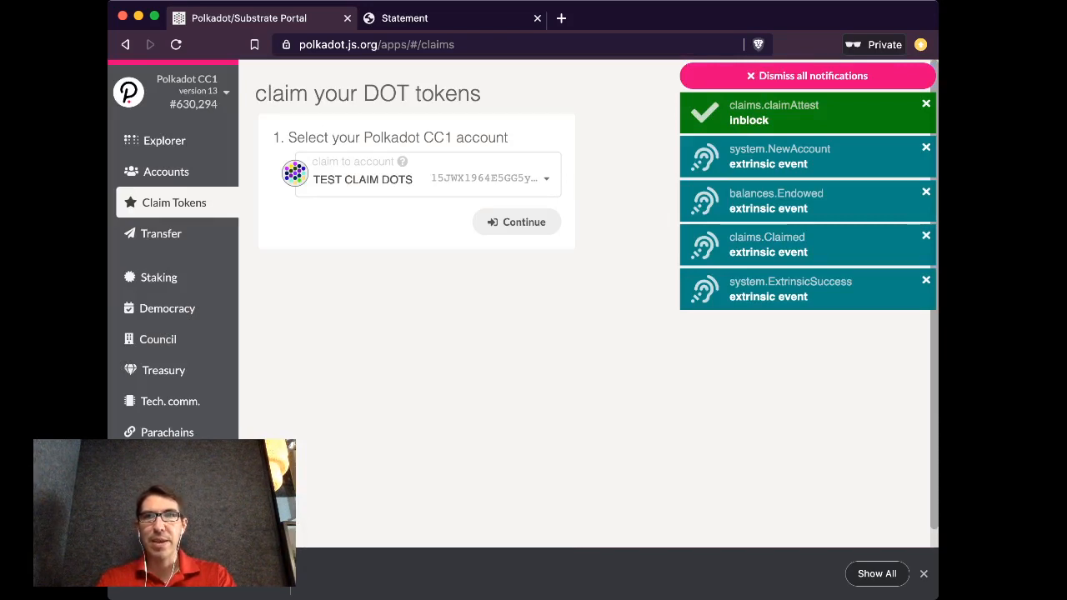
Dismiss all transaction notifications and go to the Accounts list.
{"action": "left_click", "coordinate": [806, 75]}
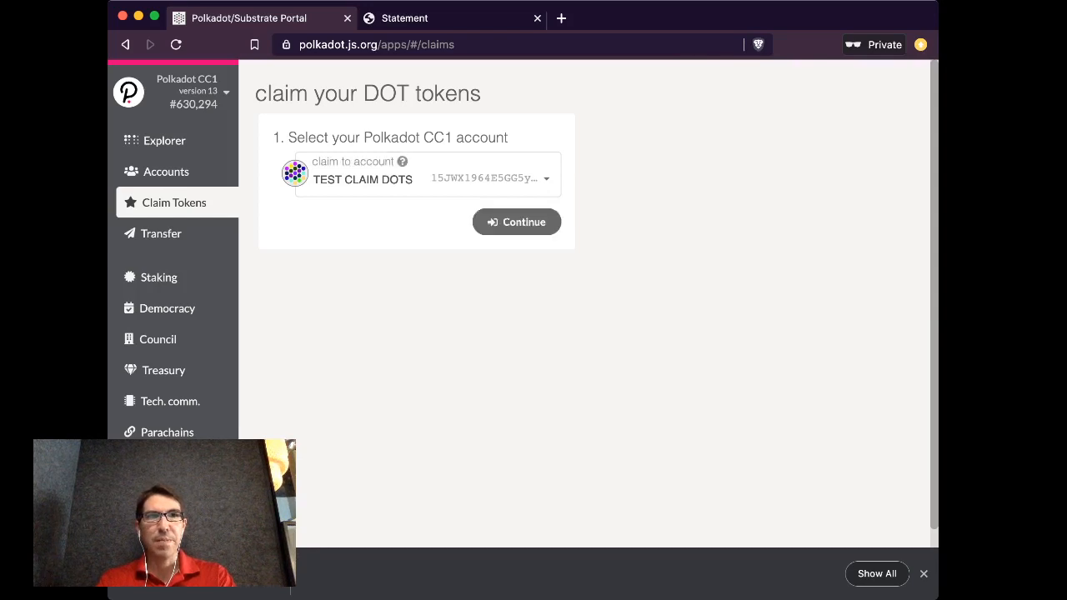
{"action": "left_click", "coordinate": [166, 172]}
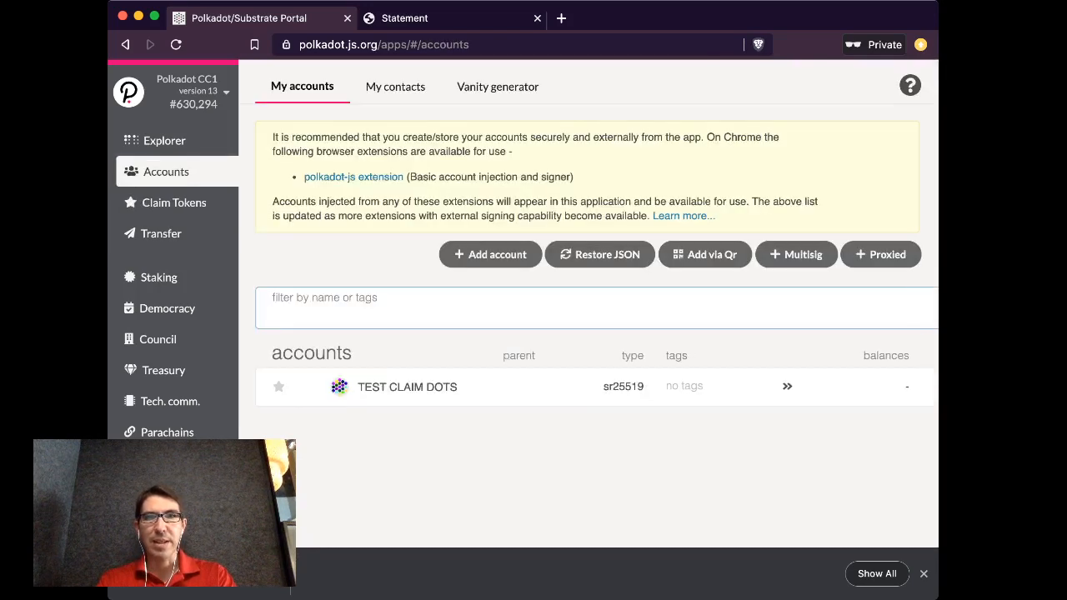